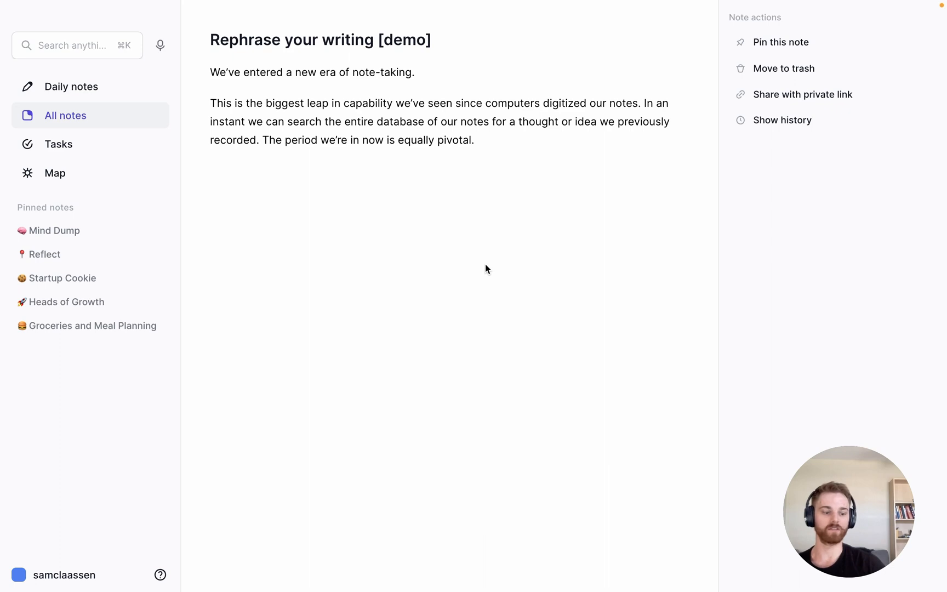
pyautogui.moveTo(522, 232)
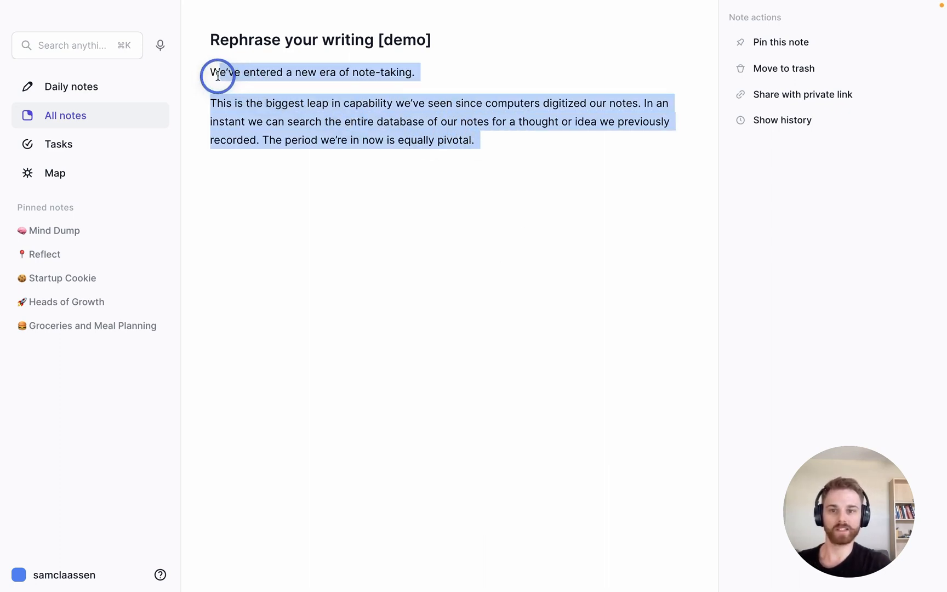
# Finish selecting the two paragraphs about a new era of note-taking.
pyautogui.click(416, 151)
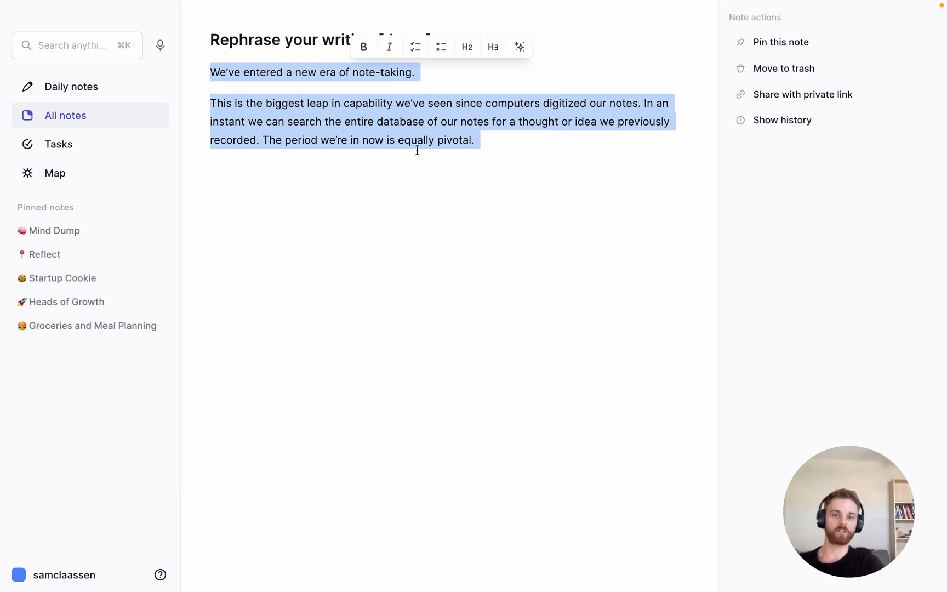
pyautogui.moveTo(443, 97)
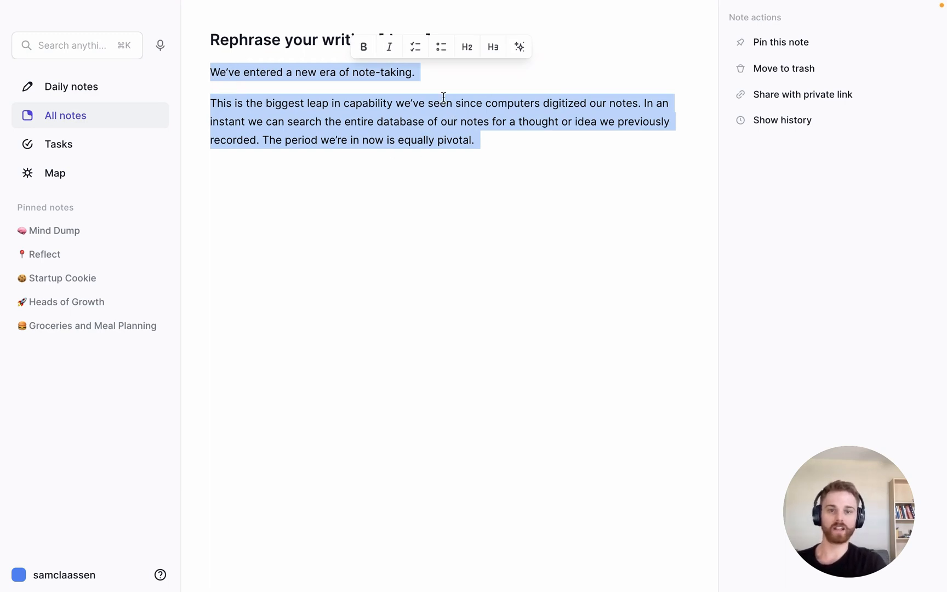
# Run the 'Rephrase my writing' system prompt from the AI sparkle menu on the selection.
pyautogui.click(518, 47)
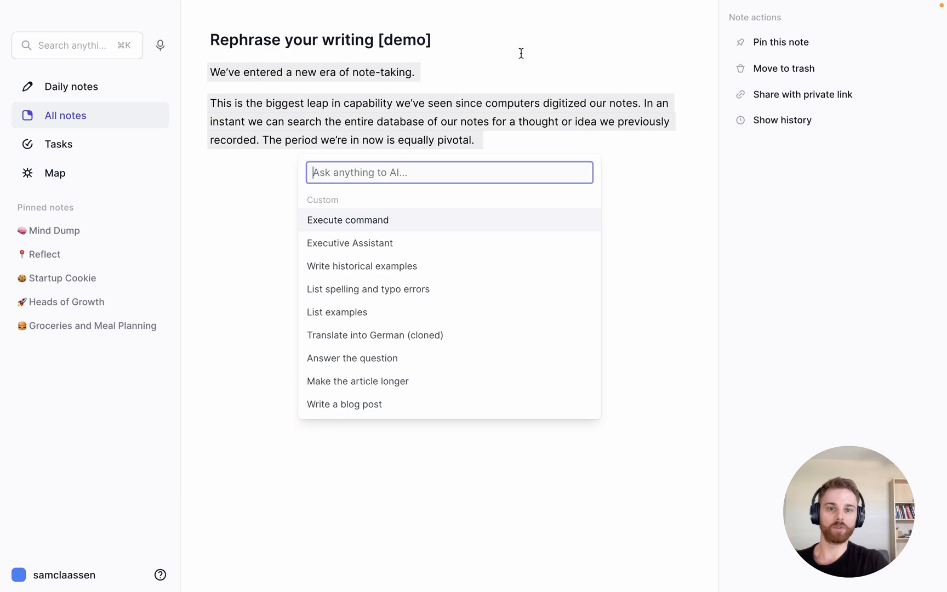
pyautogui.scroll(-3)
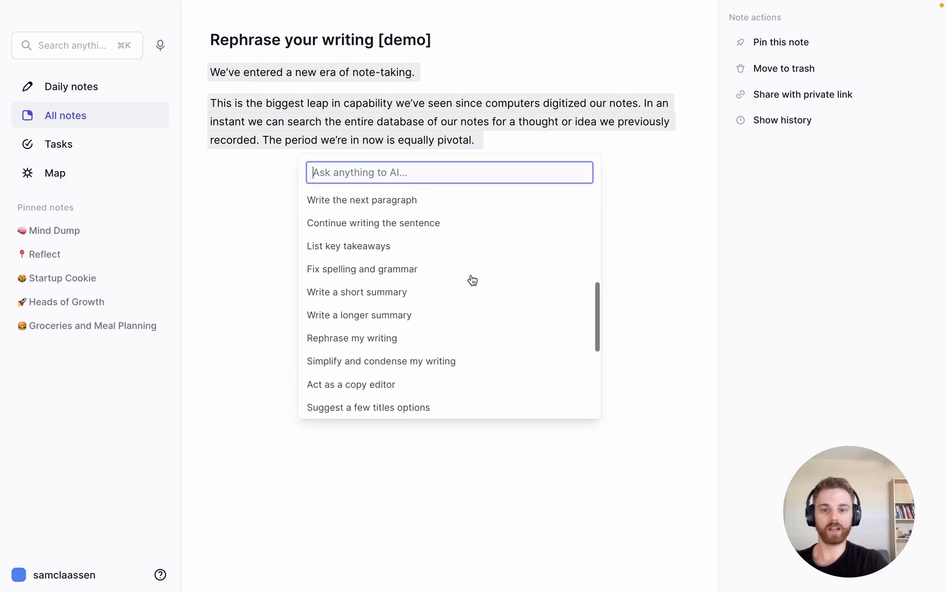
pyautogui.scroll(3)
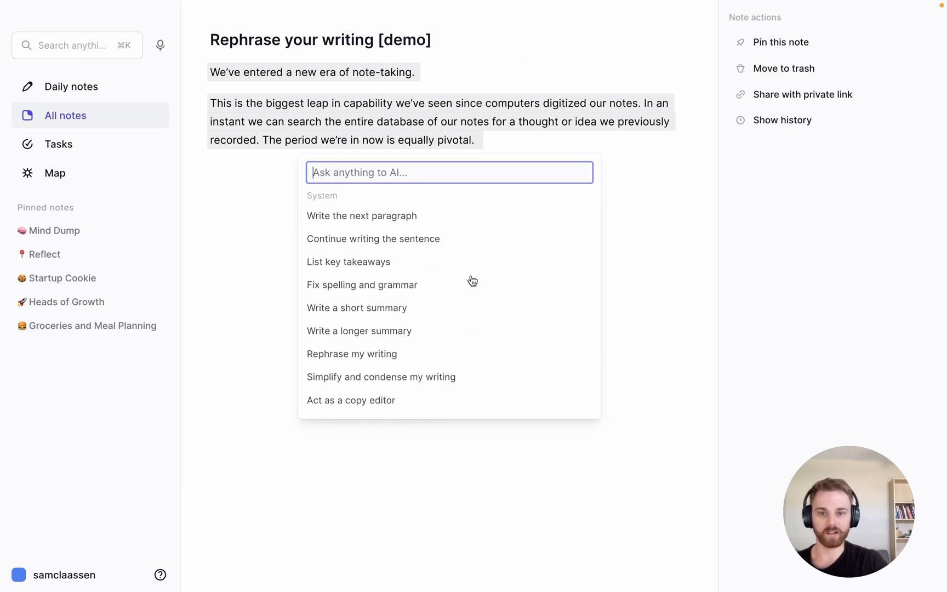
pyautogui.moveTo(378, 361)
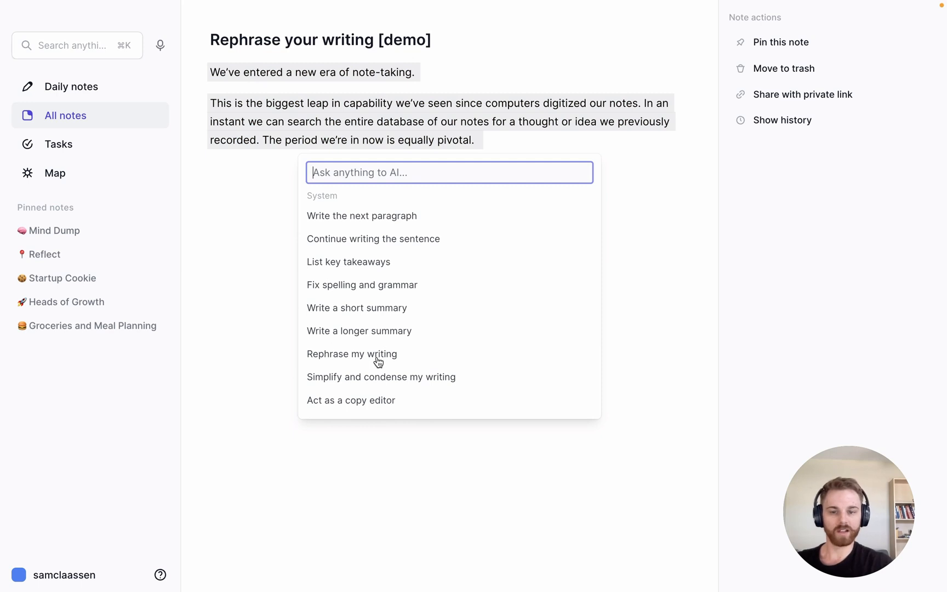
pyautogui.click(351, 353)
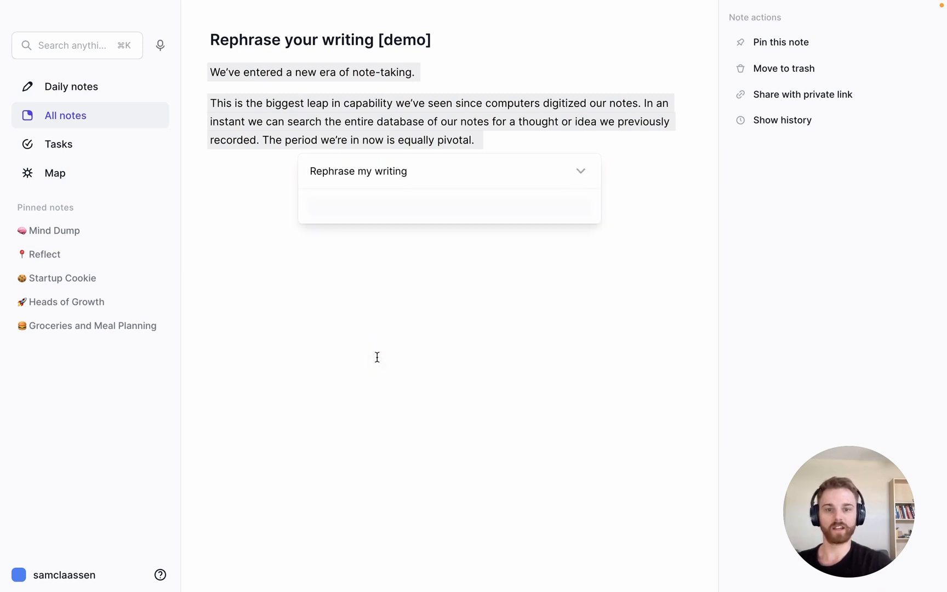
# Expand the 'Rephrase my writing' panel to show its instruction text and rewritten result.
pyautogui.click(580, 171)
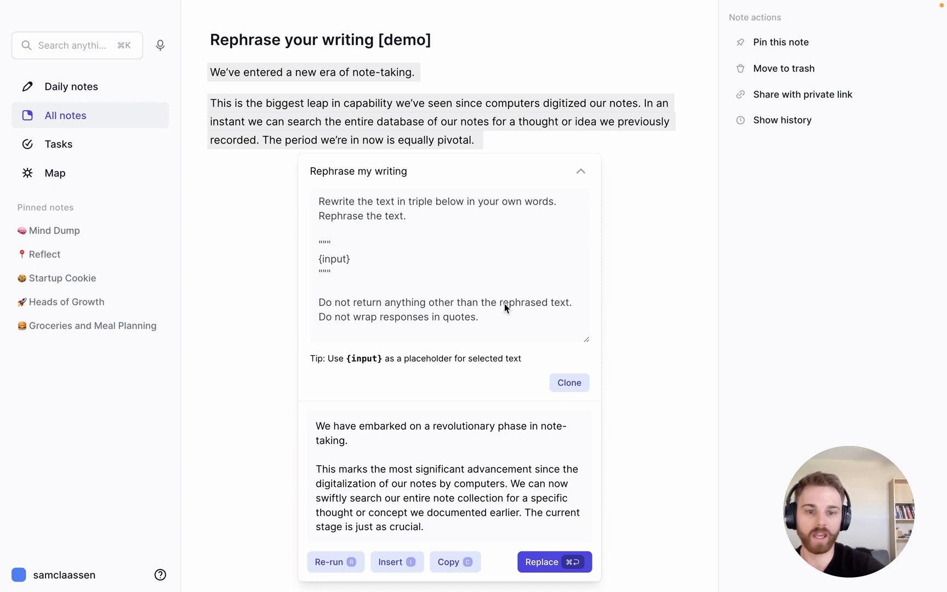
# Clone the rephrase prompt and rename the copy 'Rephrase my writing – Steven Pinker'.
pyautogui.click(568, 382)
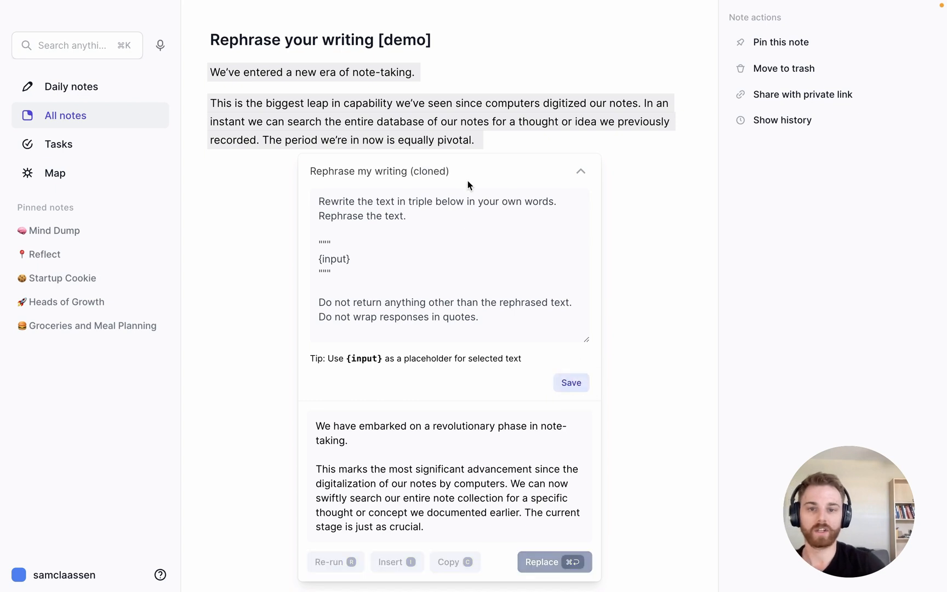
pyautogui.doubleClick(429, 171)
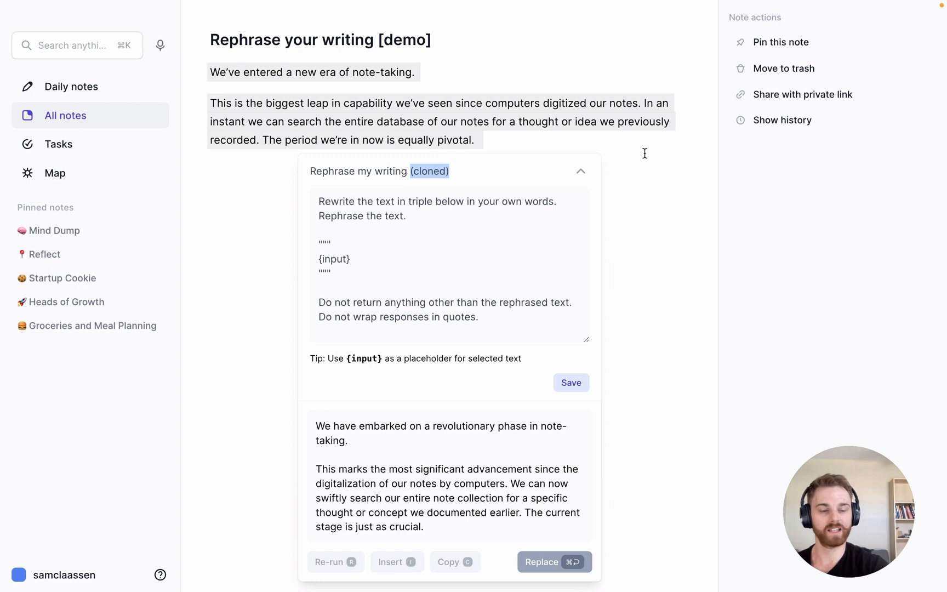
pyautogui.write('Steve')
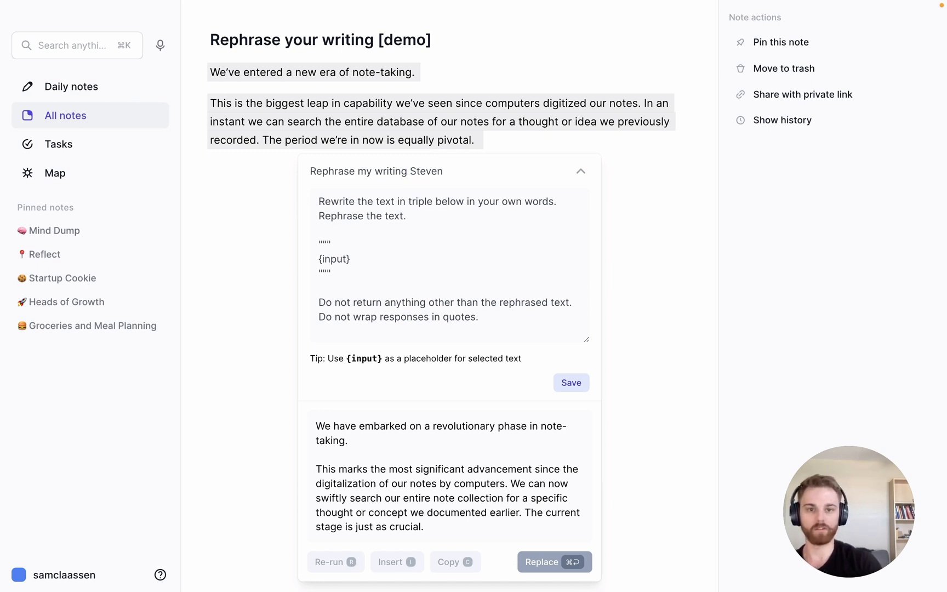
pyautogui.write('Pinker')
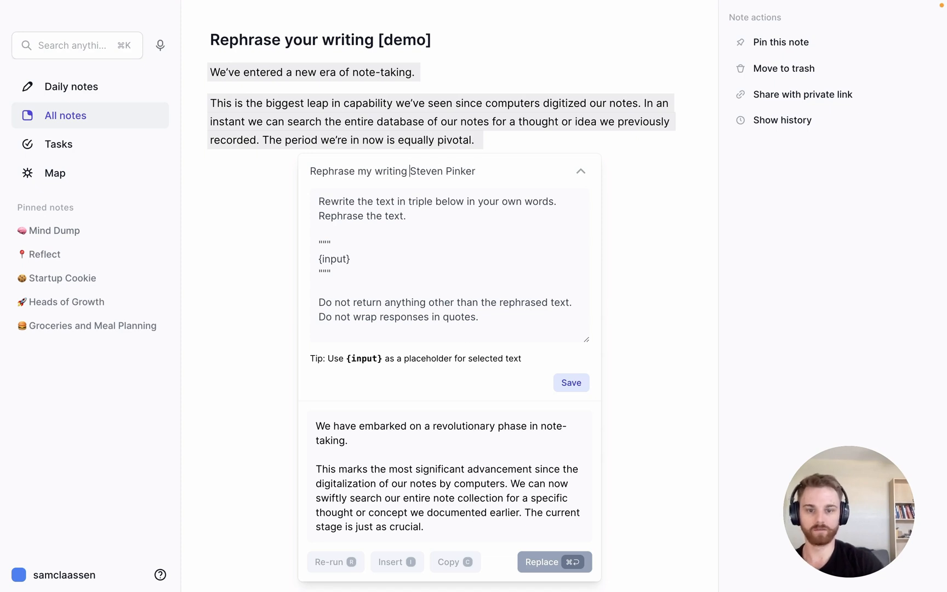
pyautogui.write('–')
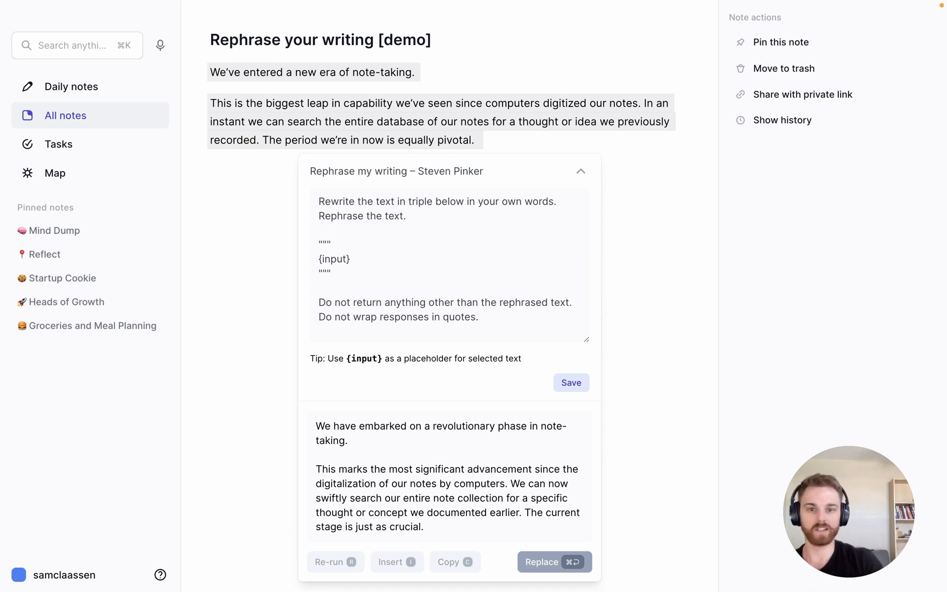
pyautogui.doubleClick(448, 171)
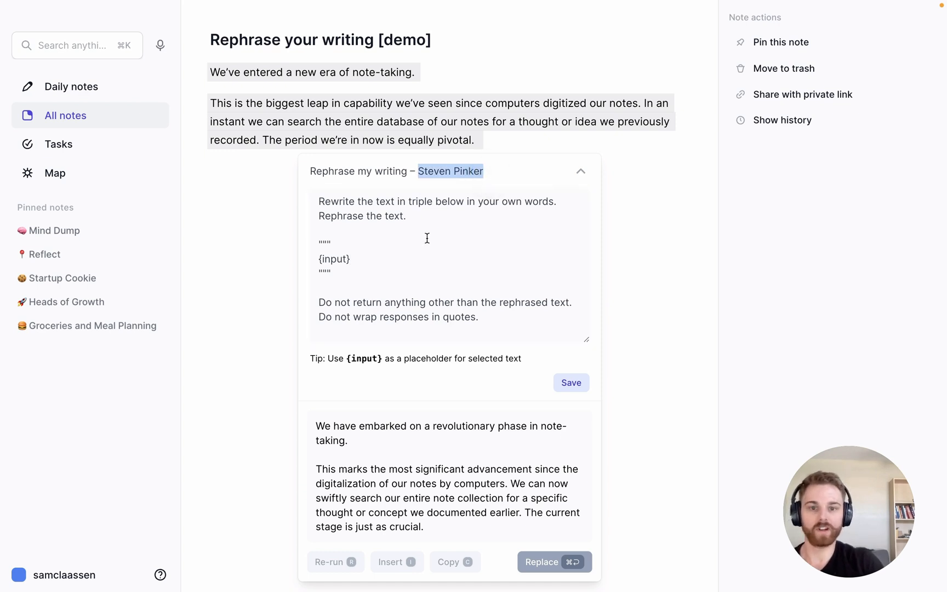
pyautogui.click(433, 203)
pyautogui.write(' quotes')
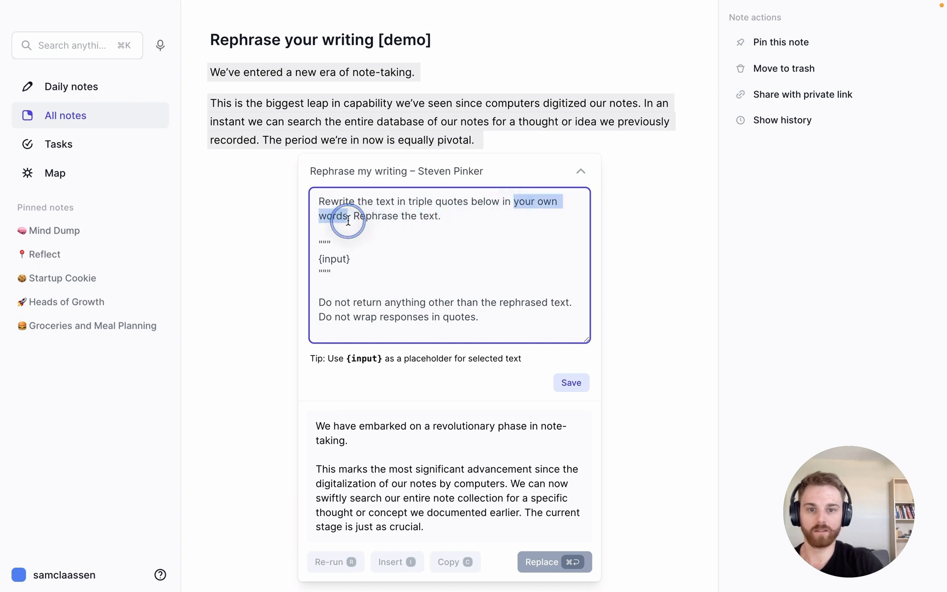
# Make the prompt use Steven Pinker's tone and voice, same length and information, then save.
pyautogui.write('the tone and')
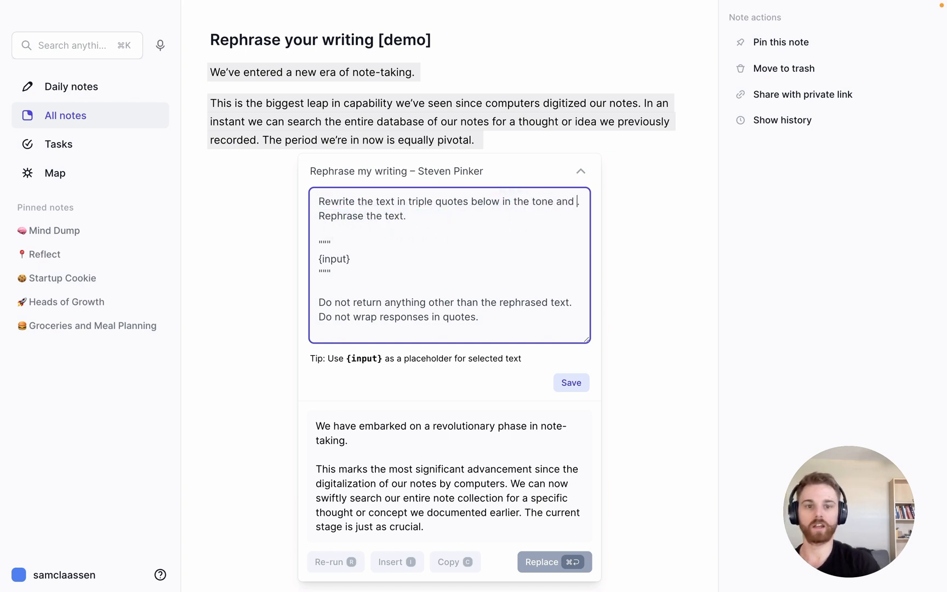
pyautogui.write('voice of Steven Pinker.')
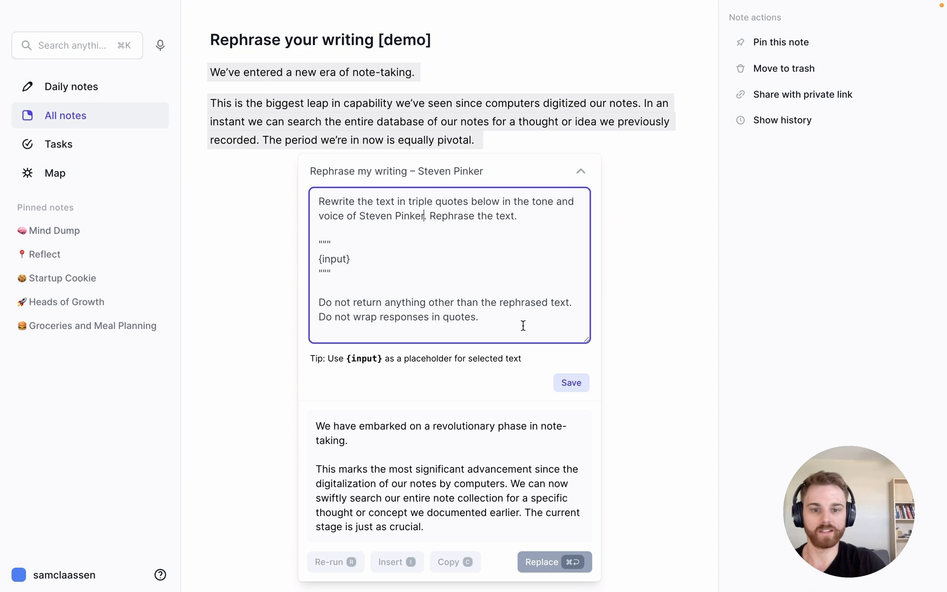
pyautogui.moveTo(524, 276)
pyautogui.write(' Please kee')
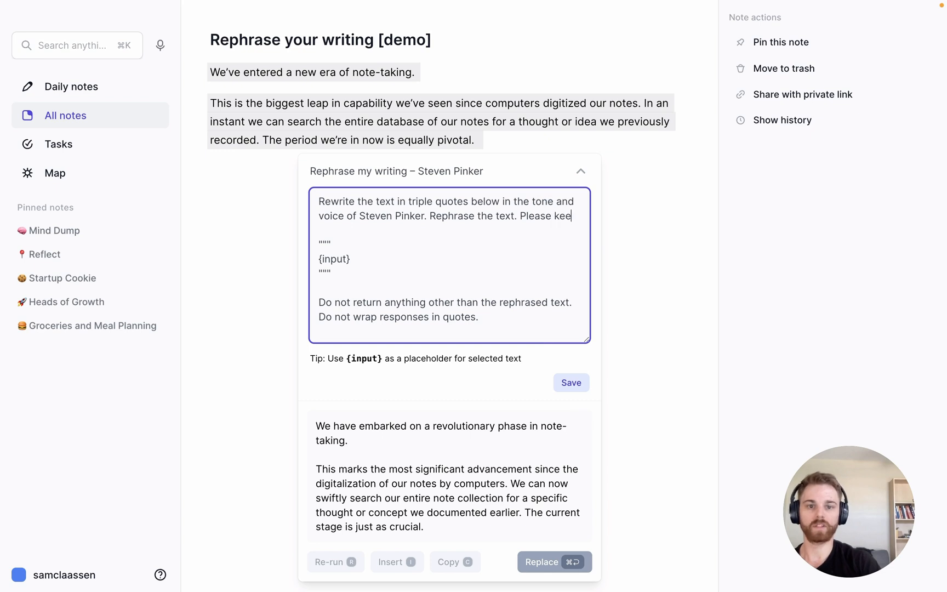
pyautogui.write('p the text the same')
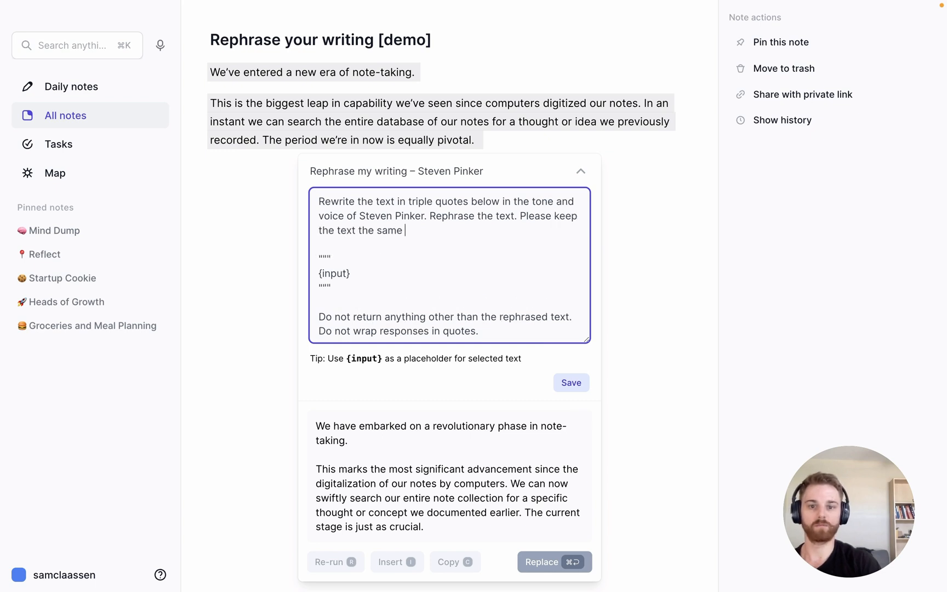
pyautogui.write('length, and reta')
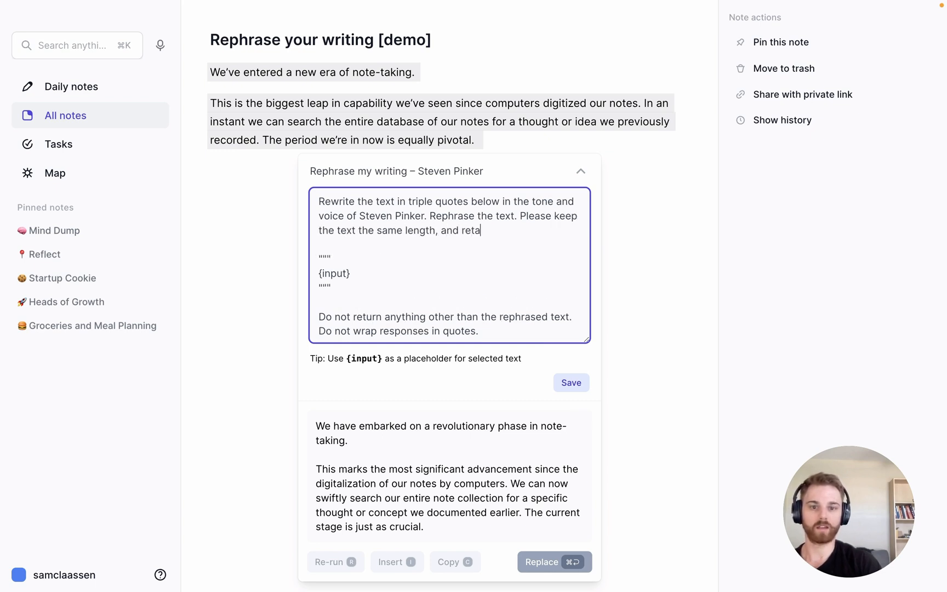
pyautogui.write('in the same information')
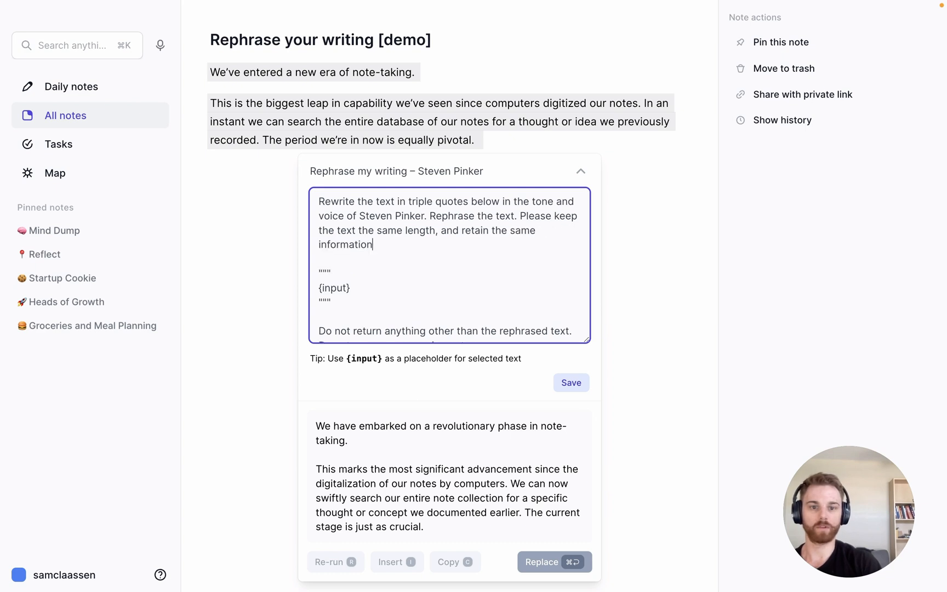
pyautogui.write('.')
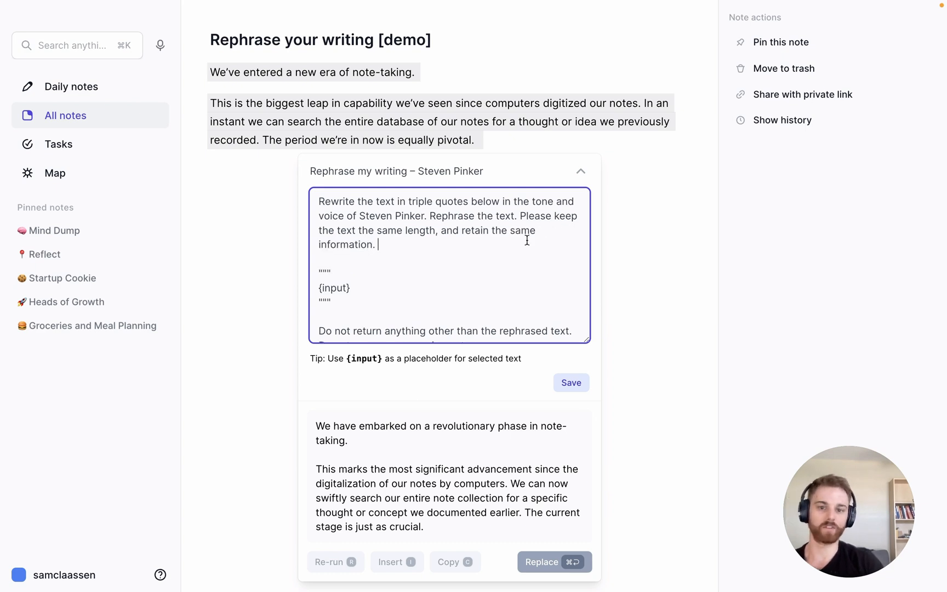
pyautogui.click(569, 382)
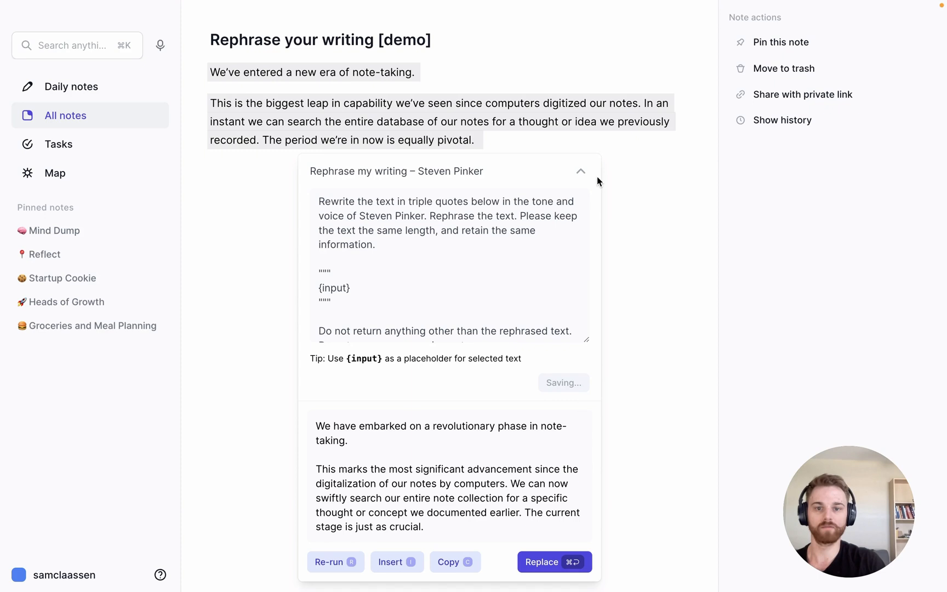
pyautogui.click(581, 171)
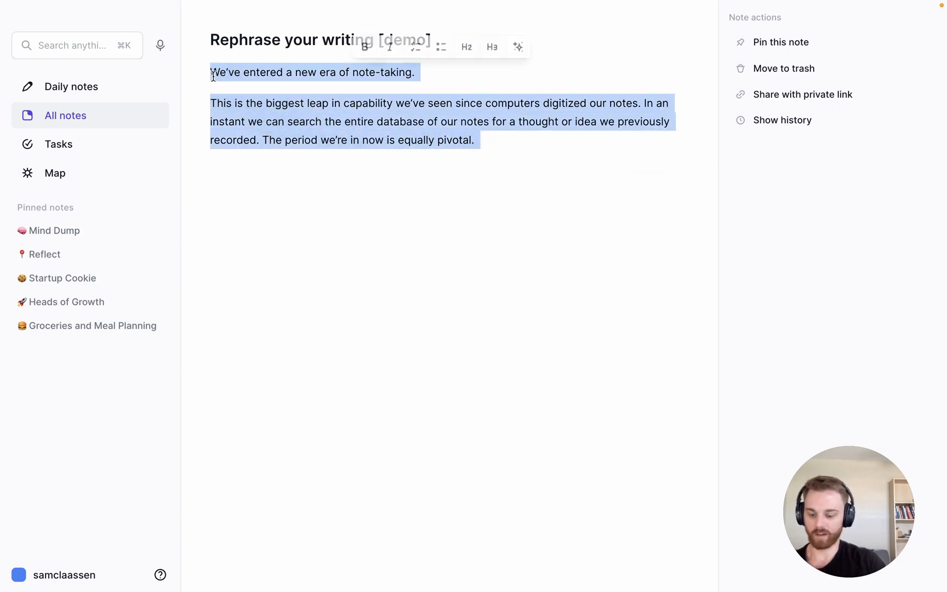
# Run the saved 'Rephrase my writing – Steven Pinker' prompt on the selected paragraphs.
pyautogui.click(519, 46)
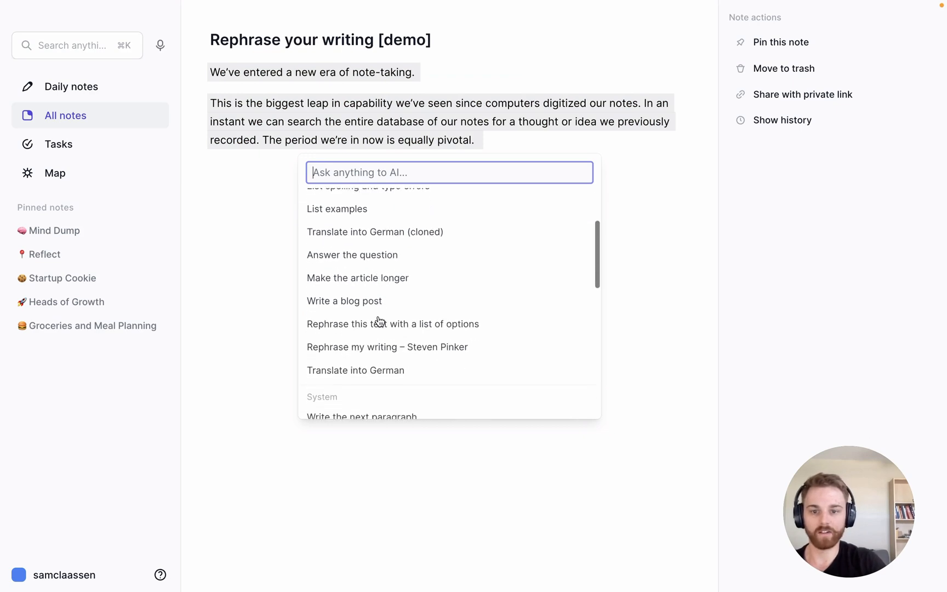
pyautogui.scroll(-3)
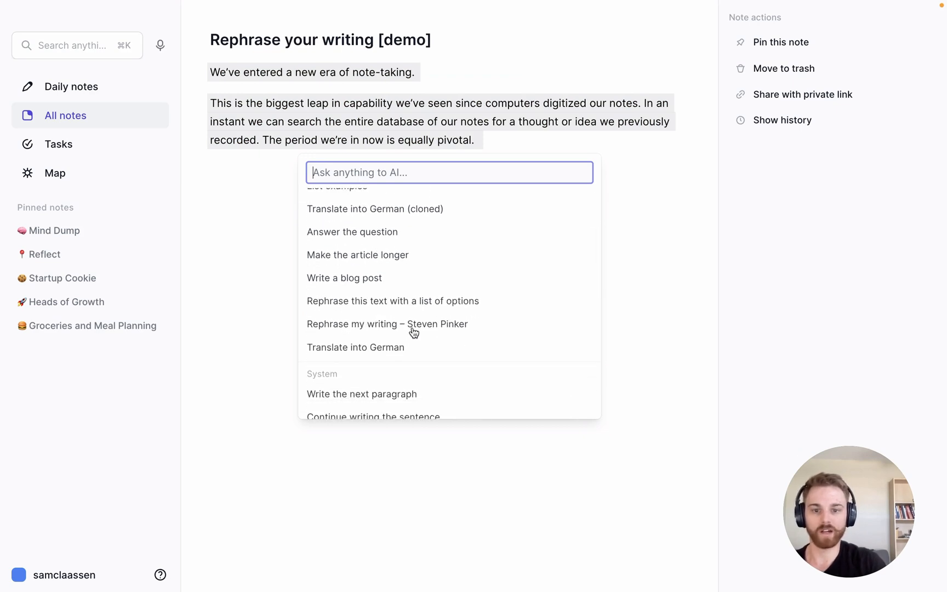
pyautogui.click(387, 324)
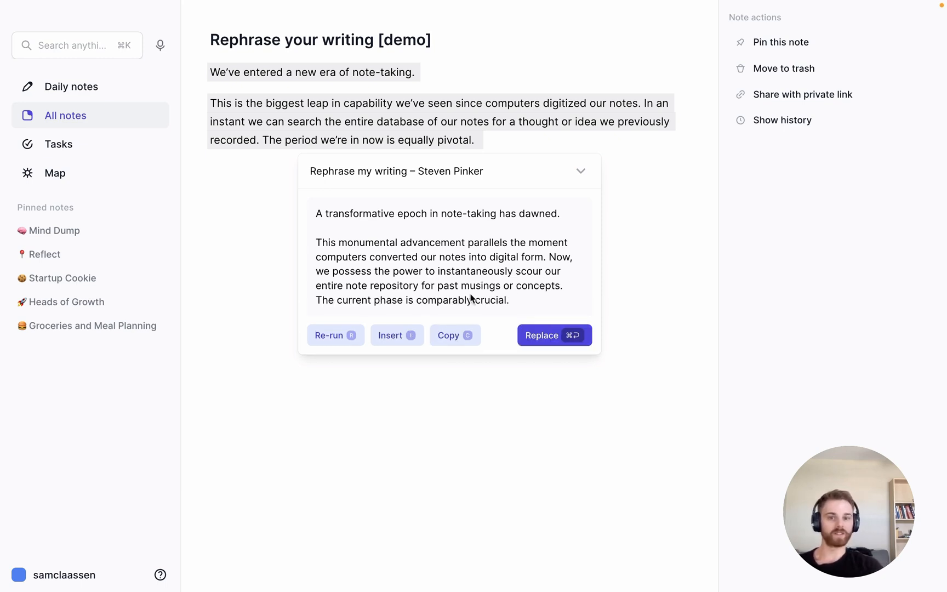
pyautogui.moveTo(481, 296)
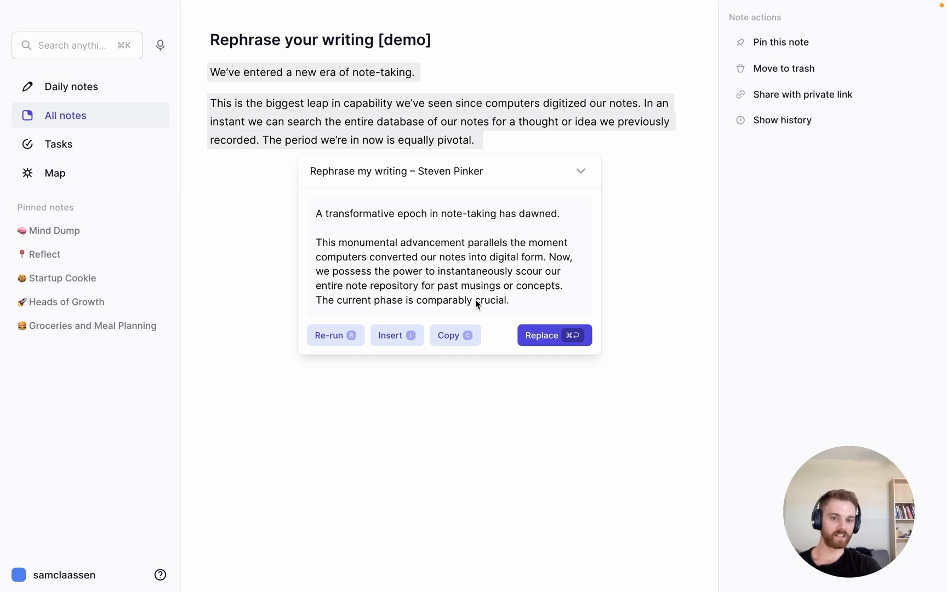
pyautogui.moveTo(495, 275)
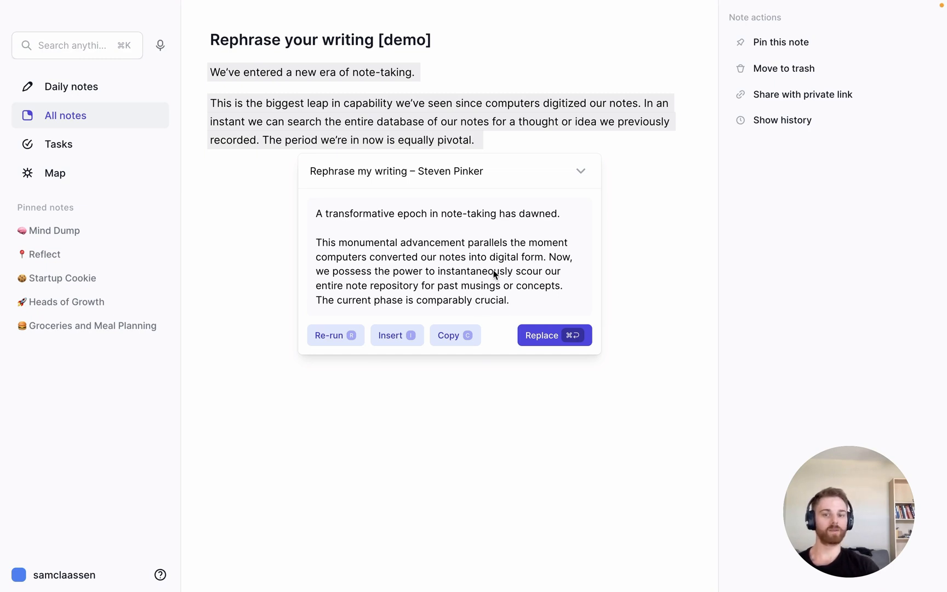
pyautogui.moveTo(506, 305)
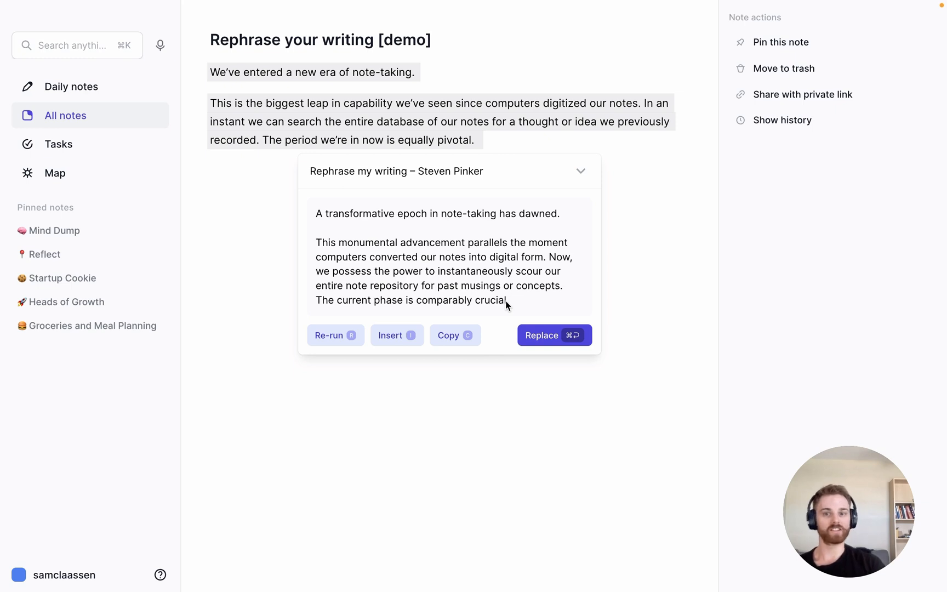
pyautogui.moveTo(430, 296)
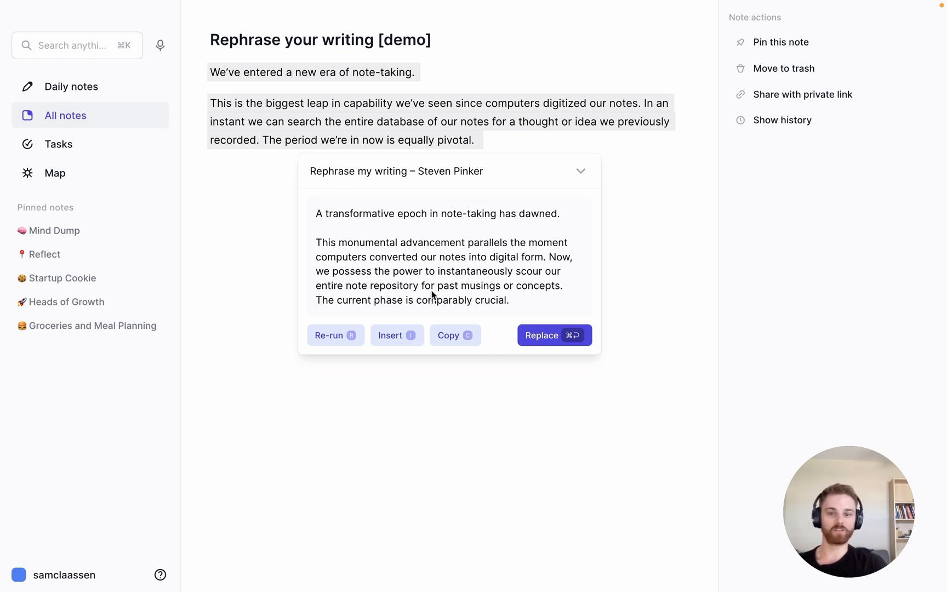
pyautogui.moveTo(396, 326)
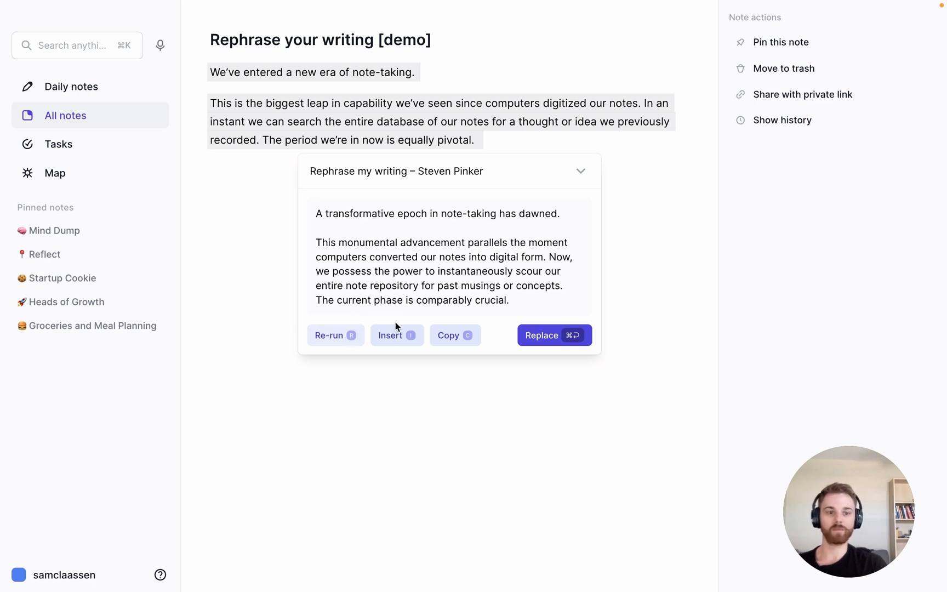